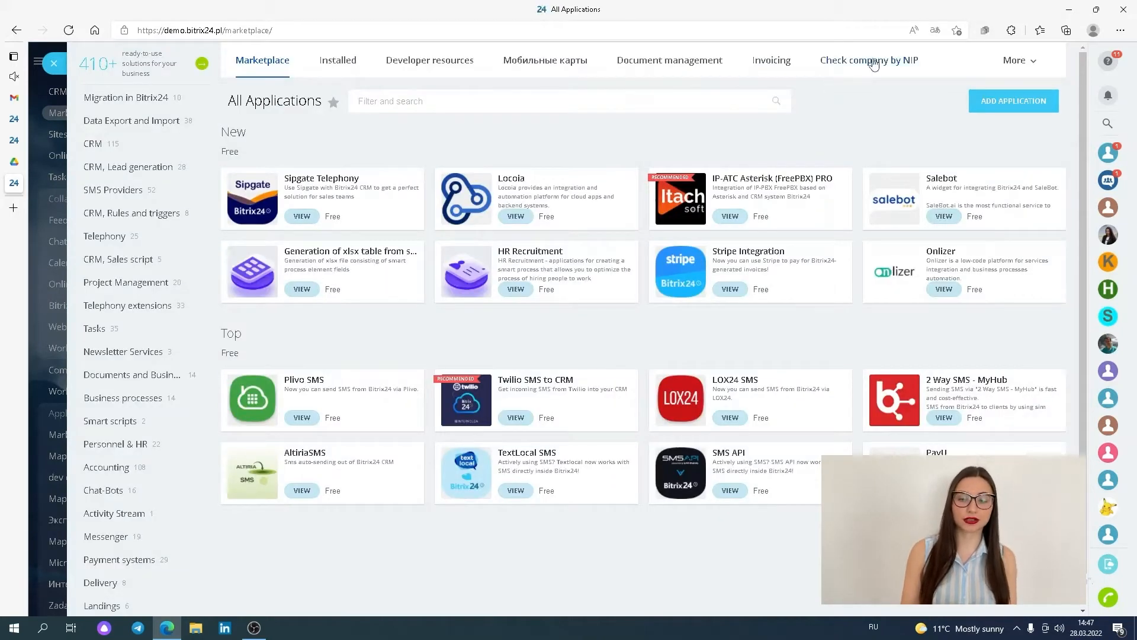
# Launch the Check company by NIP app from the Marketplace top bar
pyautogui.click(868, 61)
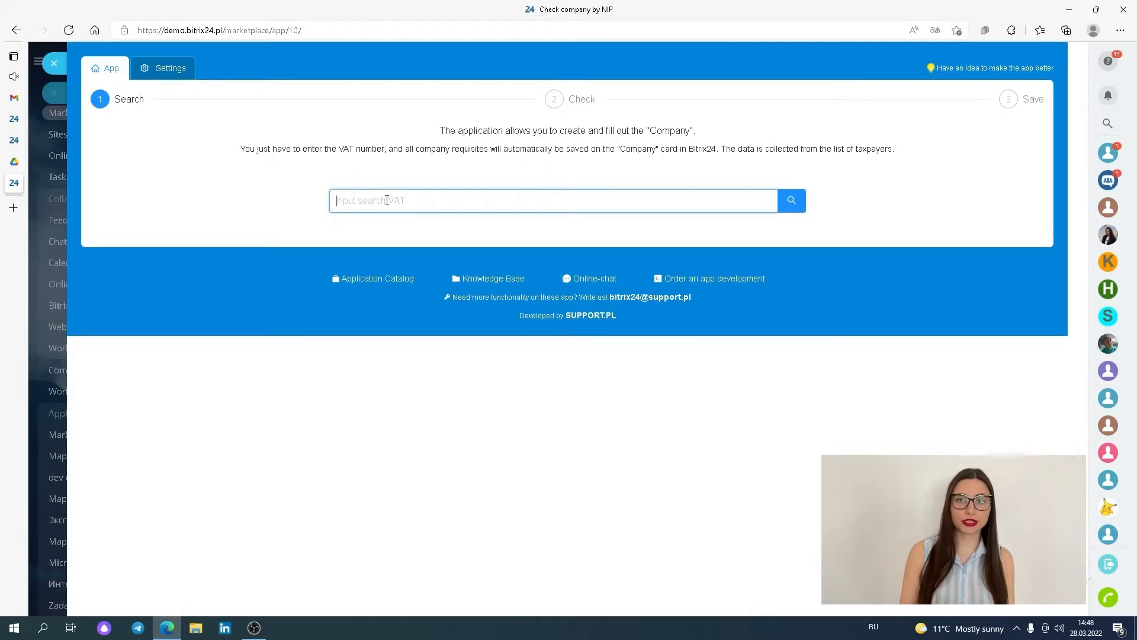
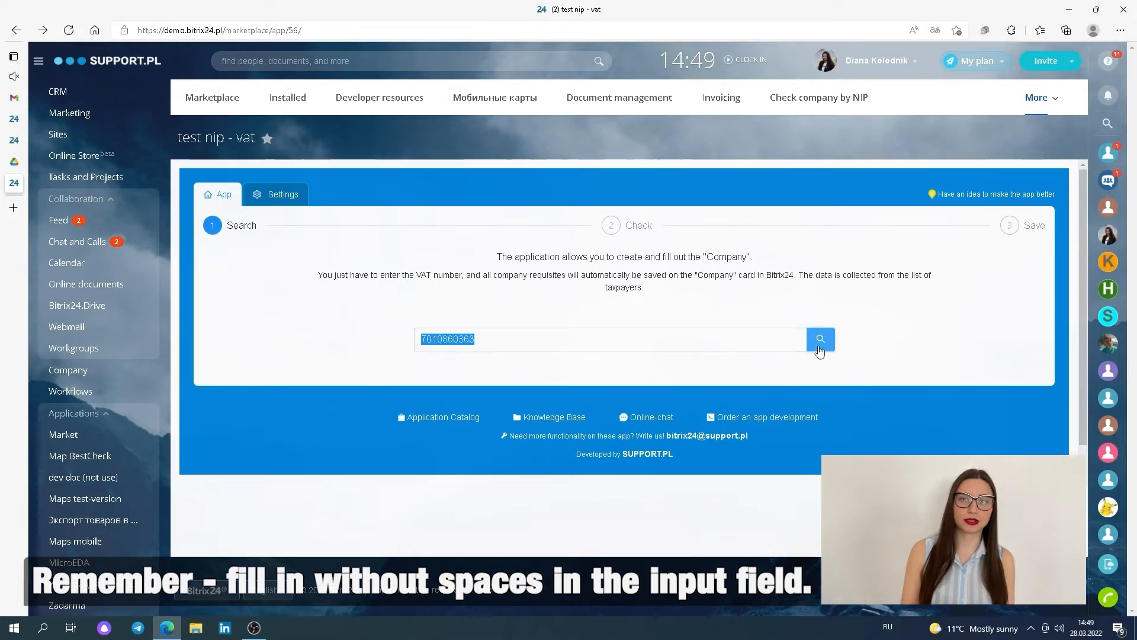
pyautogui.click(819, 339)
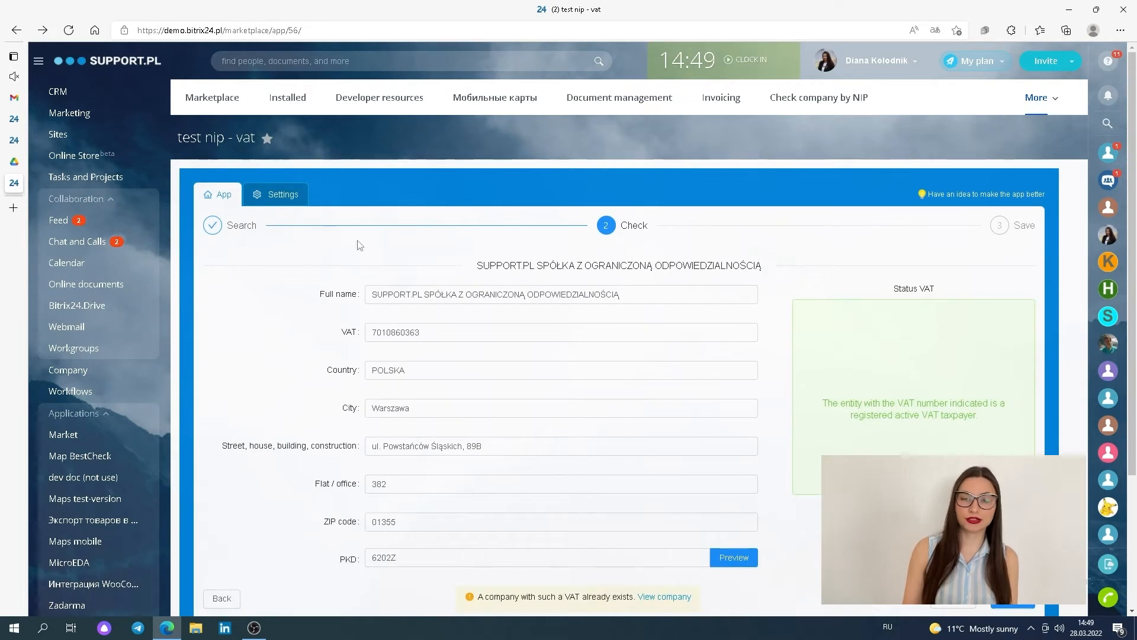
pyautogui.moveTo(328, 294)
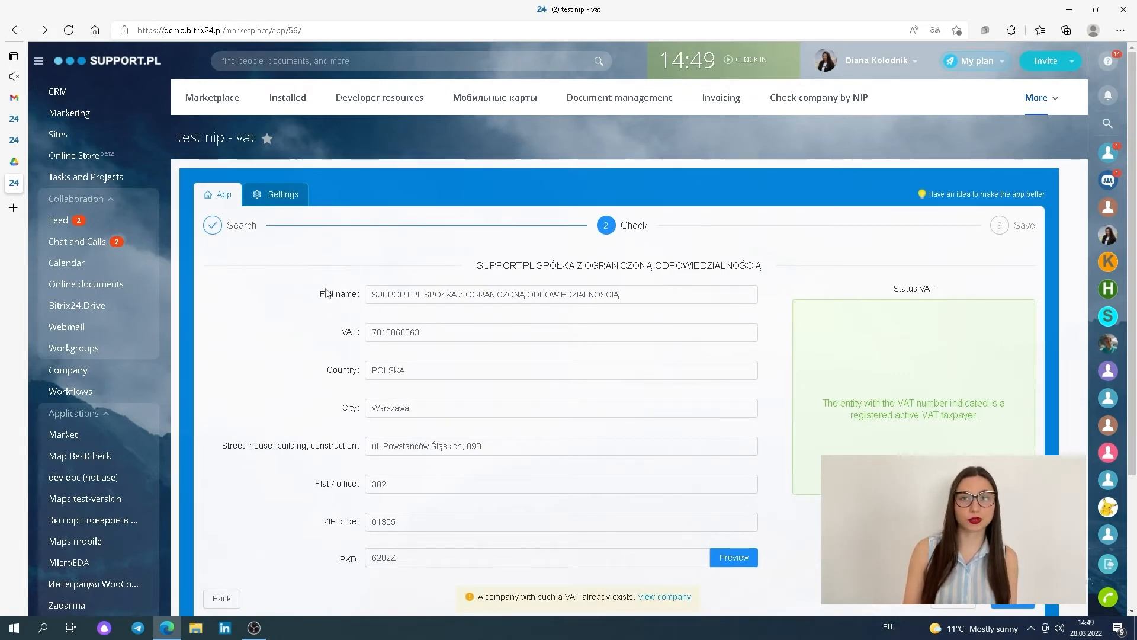
pyautogui.moveTo(321, 408)
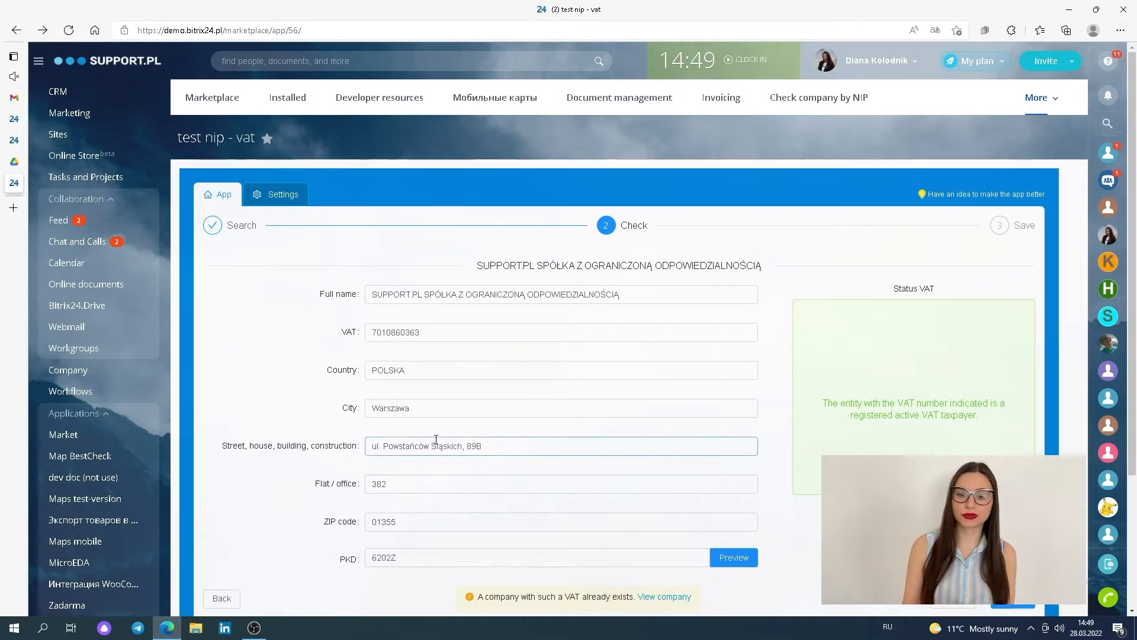
# Preview SUPPORT.PL's PKD activity codes, then move to the app's Settings
pyautogui.scroll(-3)
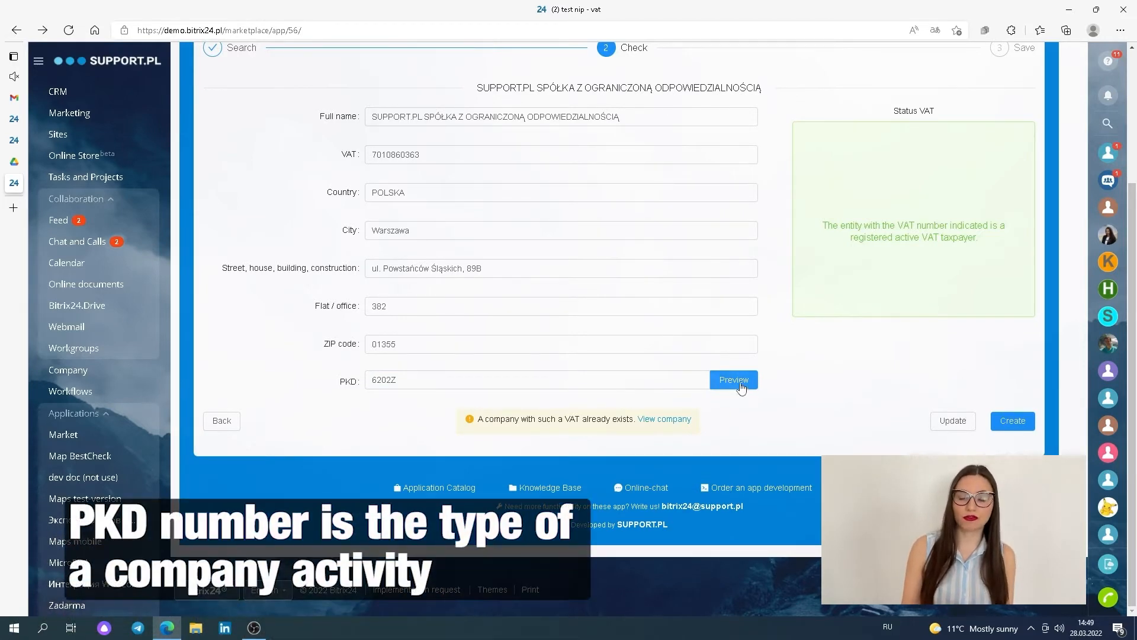
pyautogui.click(733, 379)
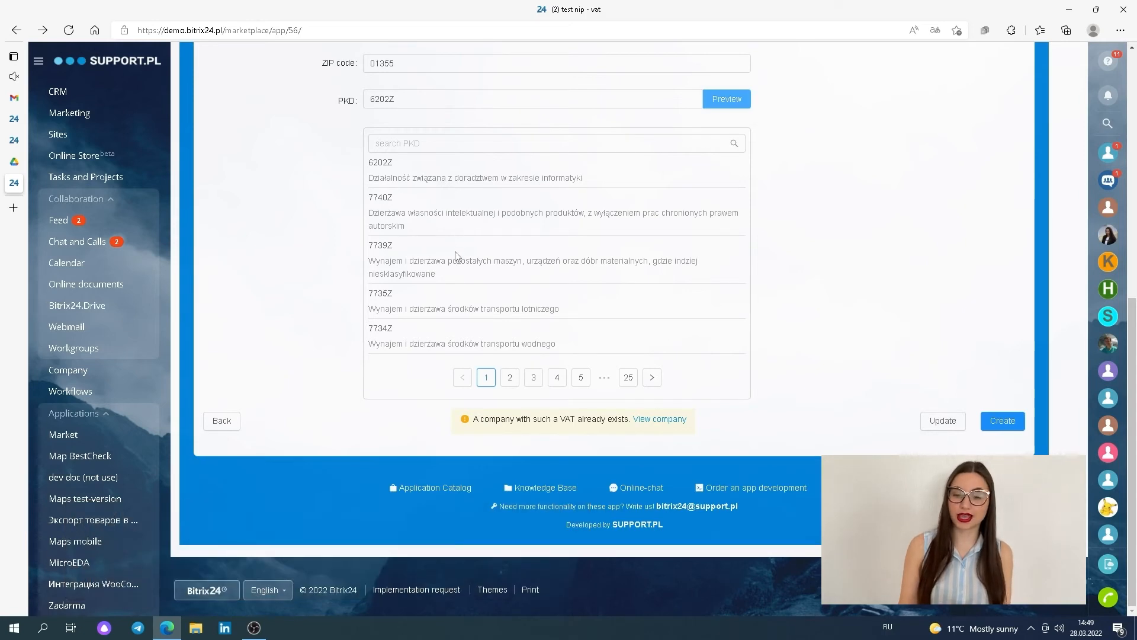
pyautogui.scroll(3)
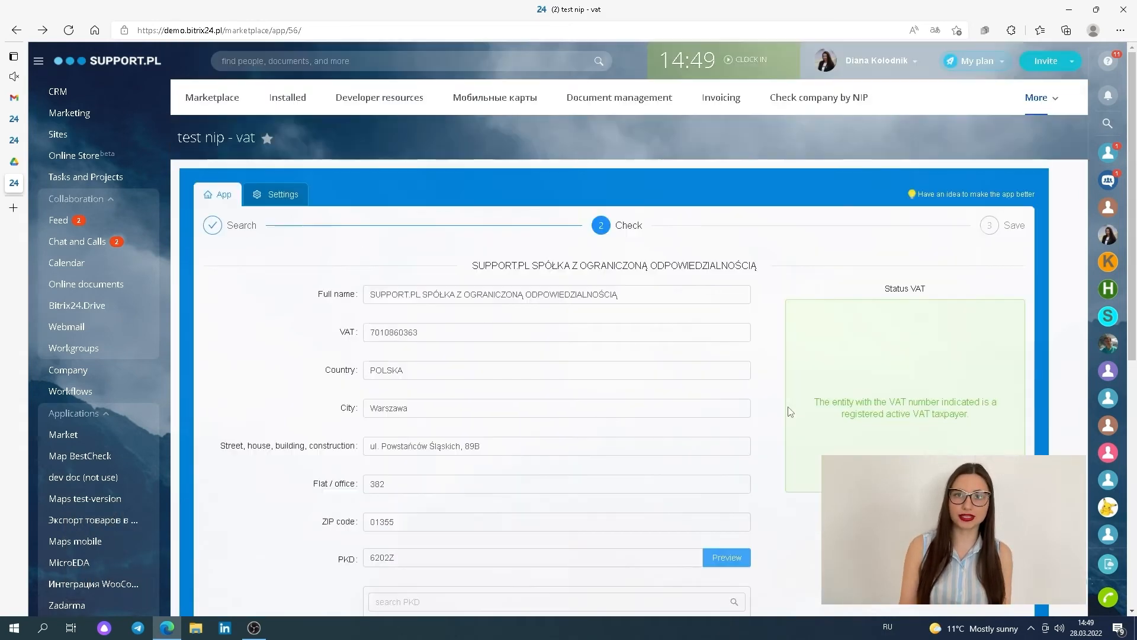
pyautogui.click(282, 194)
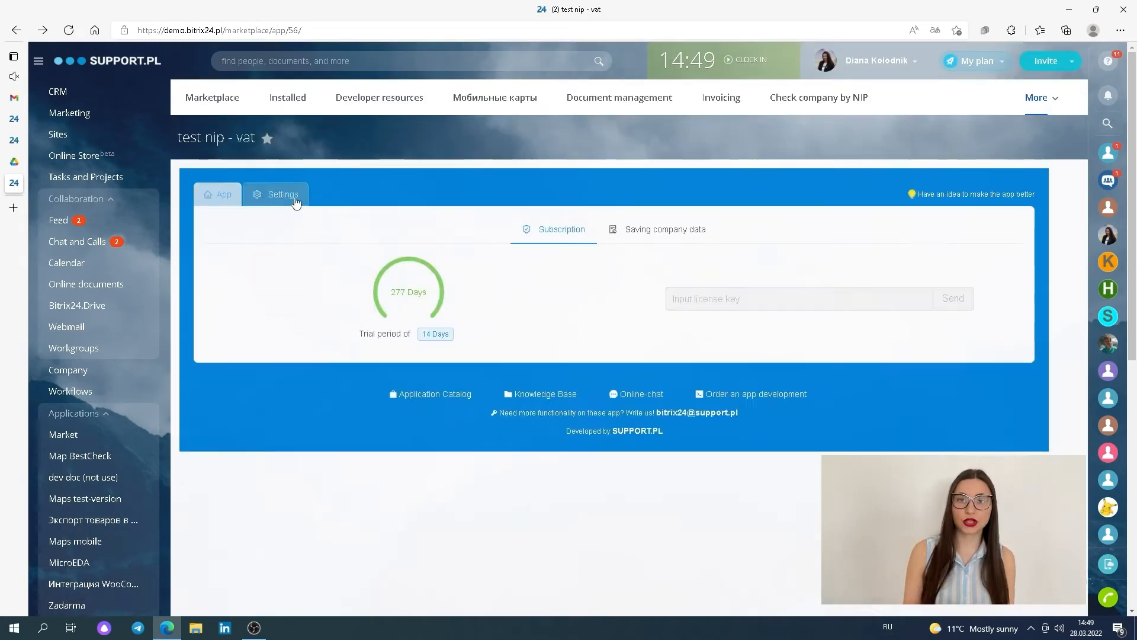
# Set NIP as the VAT search field, keep saving to requisites only, and return to results
pyautogui.click(664, 228)
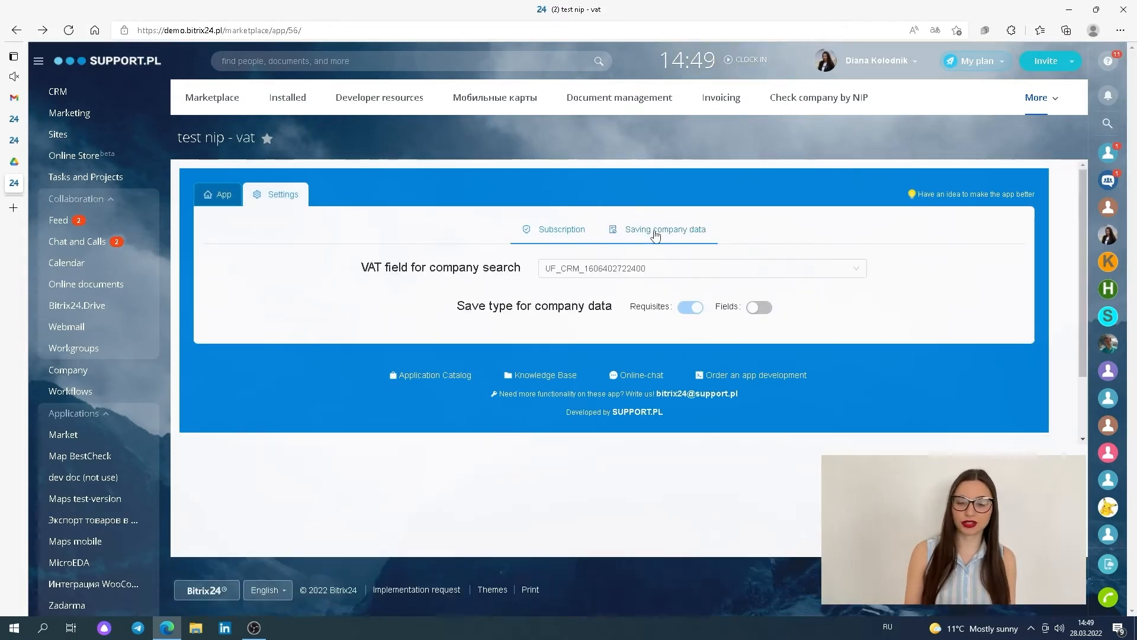
pyautogui.click(700, 267)
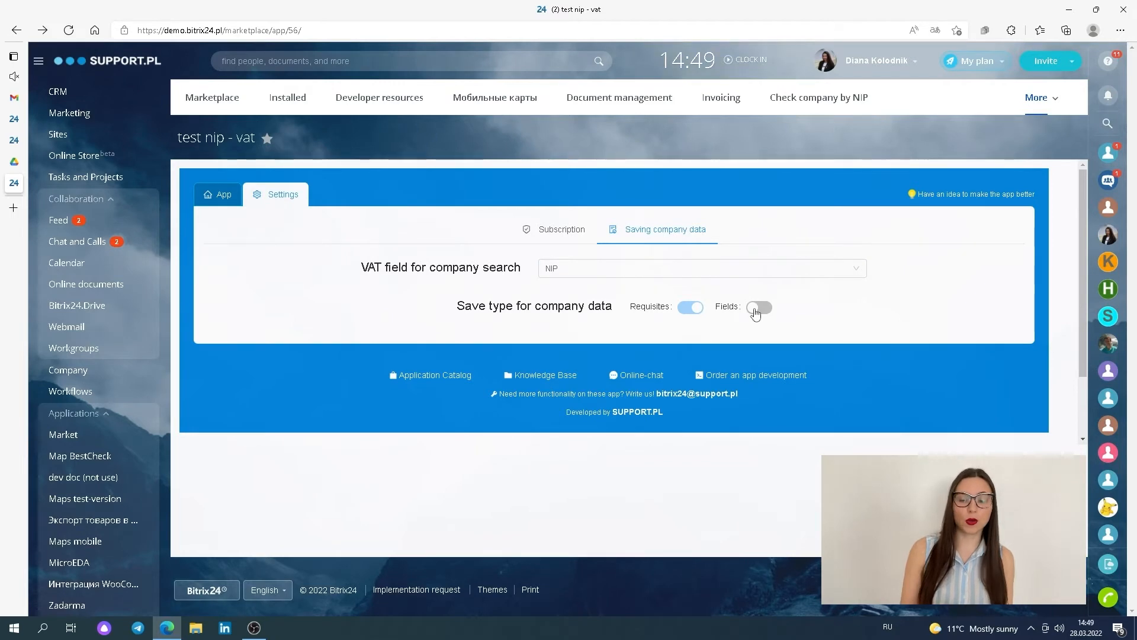
pyautogui.click(758, 307)
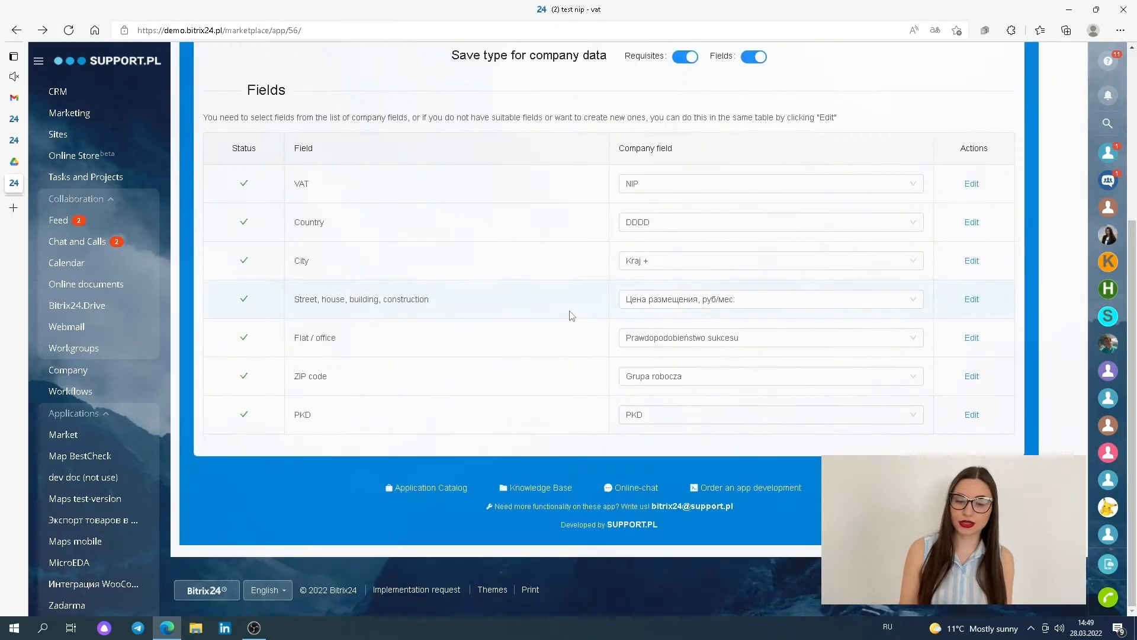
pyautogui.moveTo(613, 257)
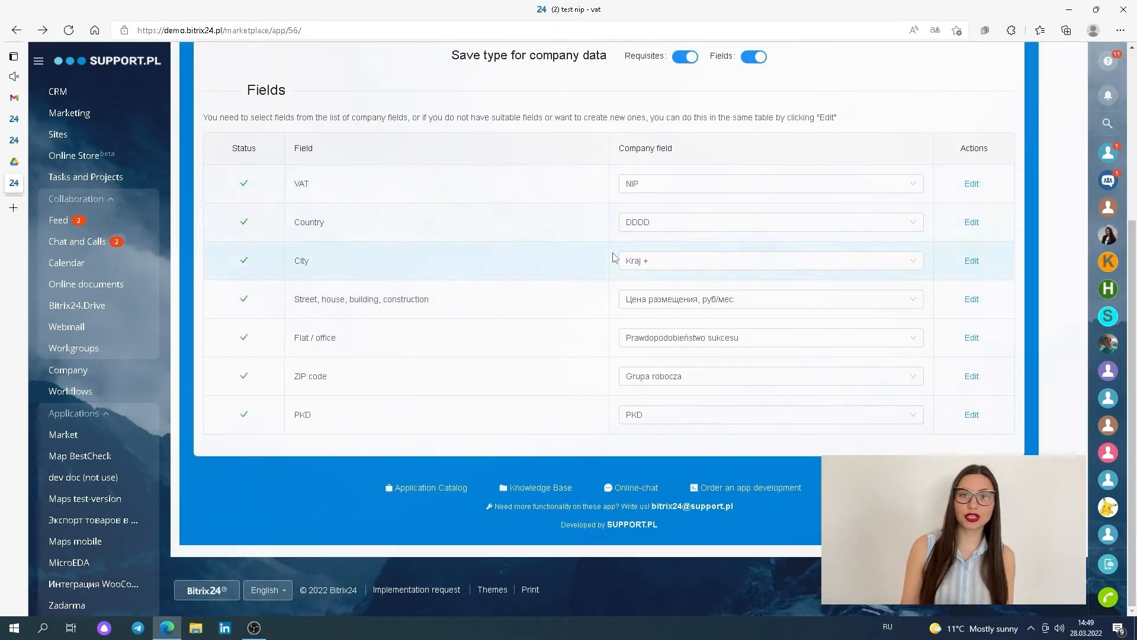
pyautogui.moveTo(595, 374)
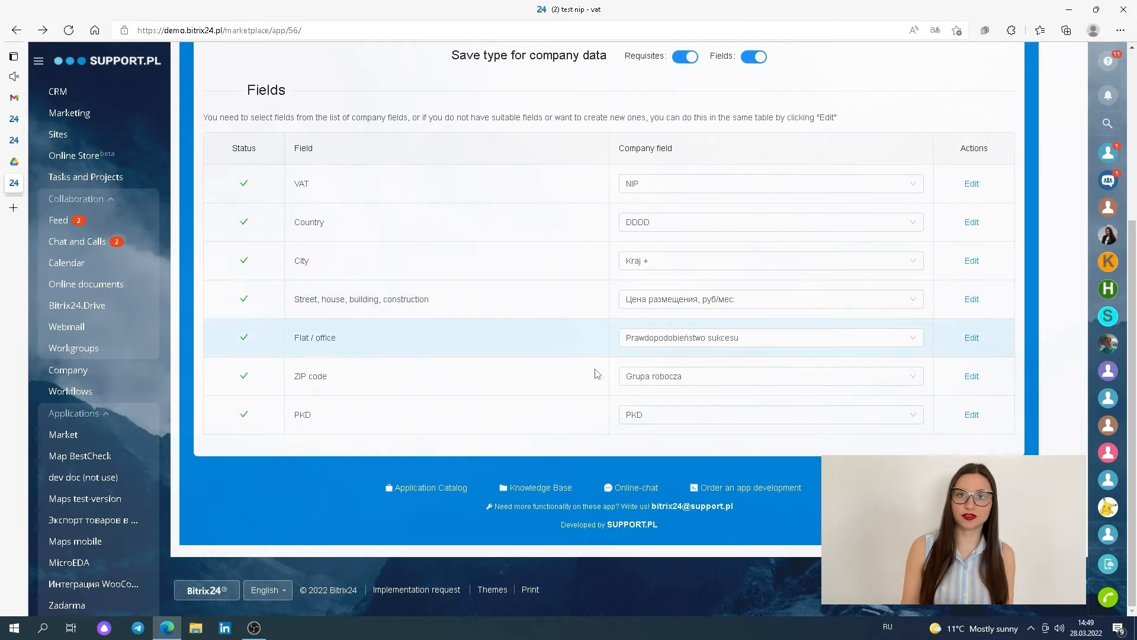
pyautogui.moveTo(652, 133)
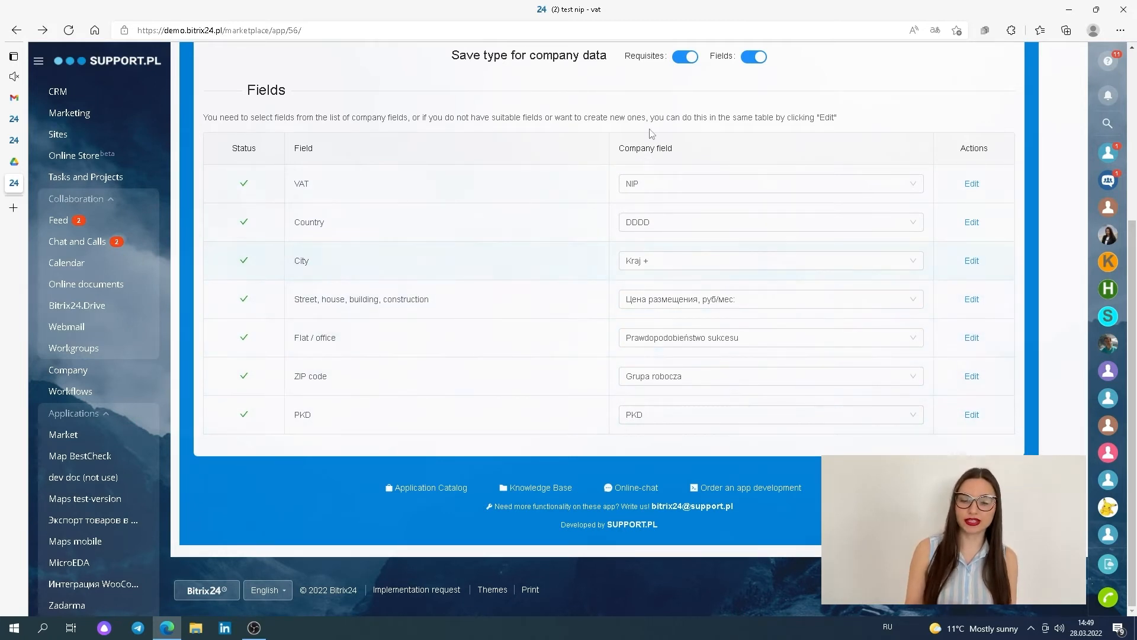
pyautogui.scroll(3)
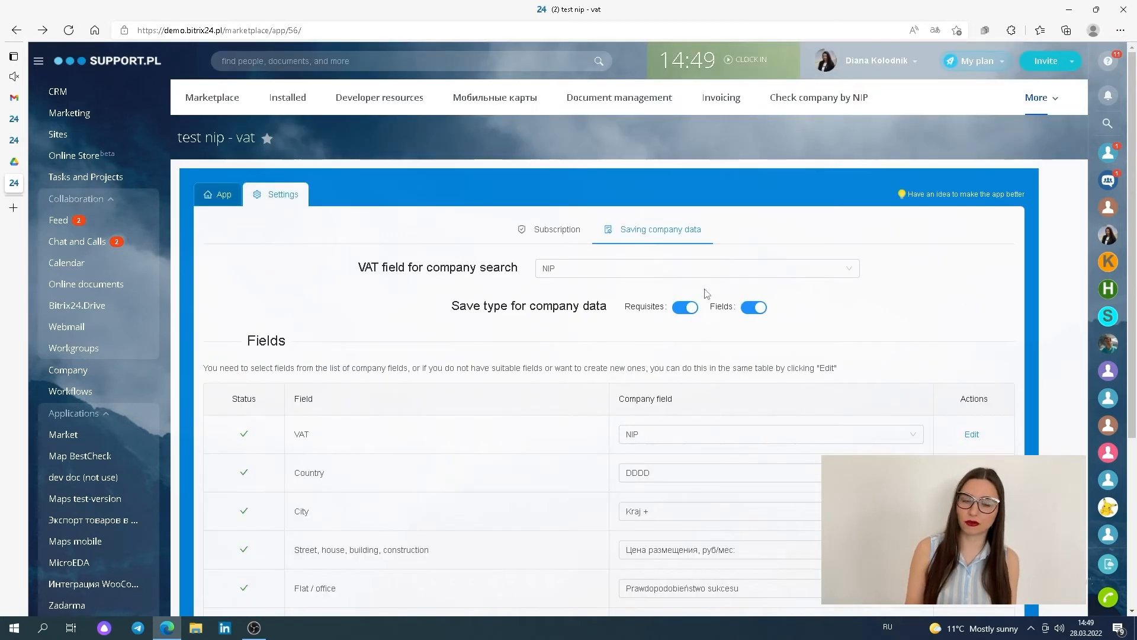
pyautogui.click(753, 307)
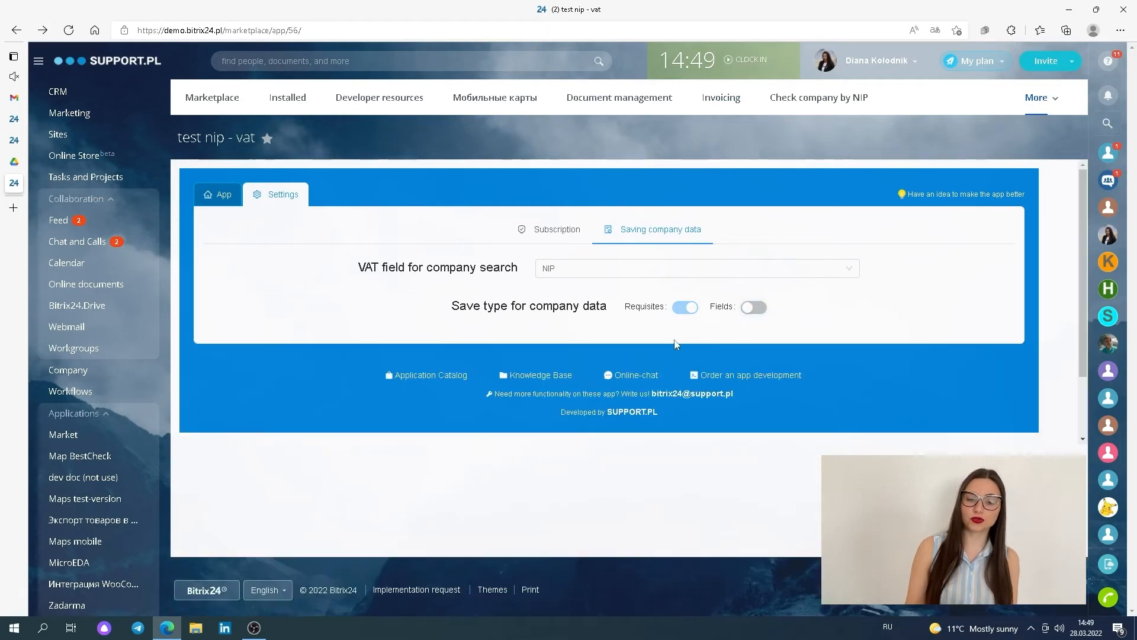
pyautogui.moveTo(513, 294)
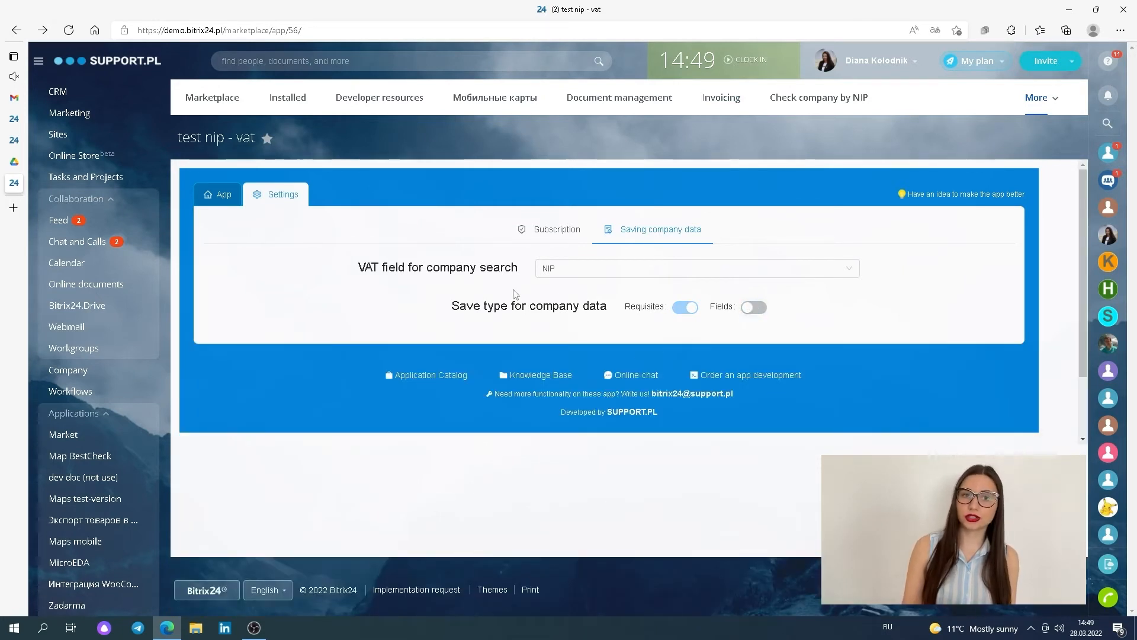
pyautogui.click(224, 193)
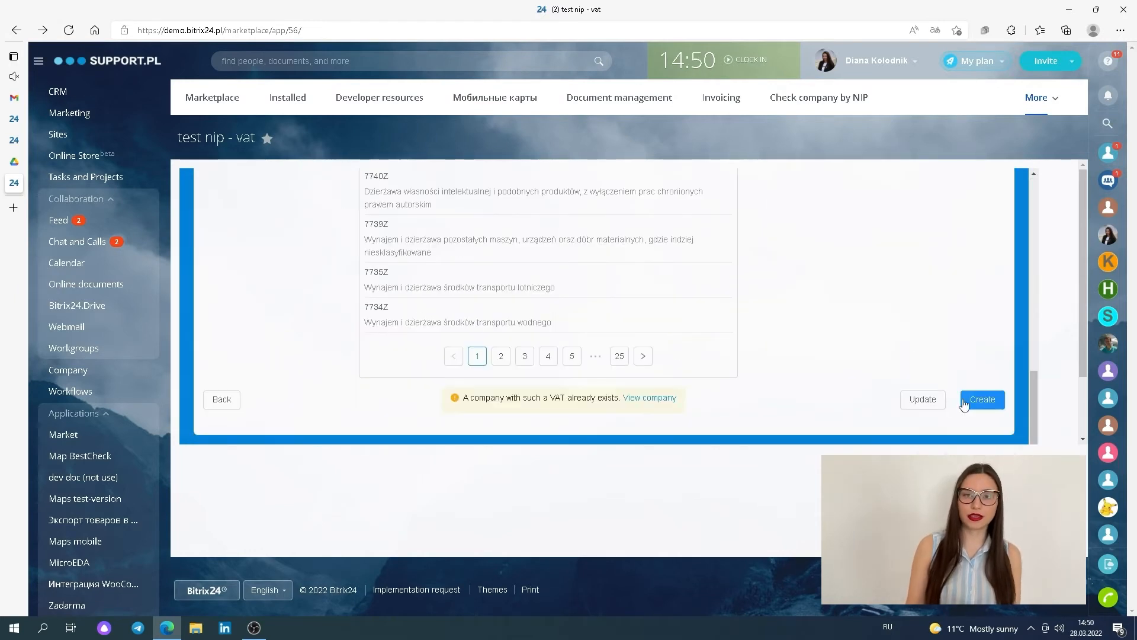
# Create the SUPPORT.PL company from the fetched data and go to its card
pyautogui.click(980, 399)
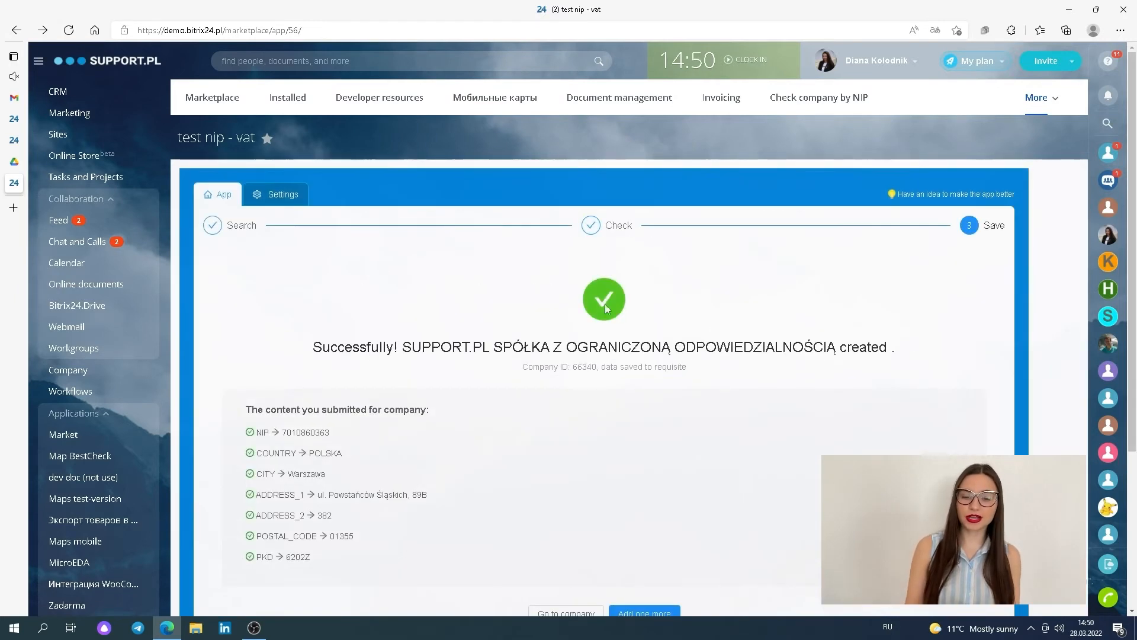
pyautogui.scroll(-3)
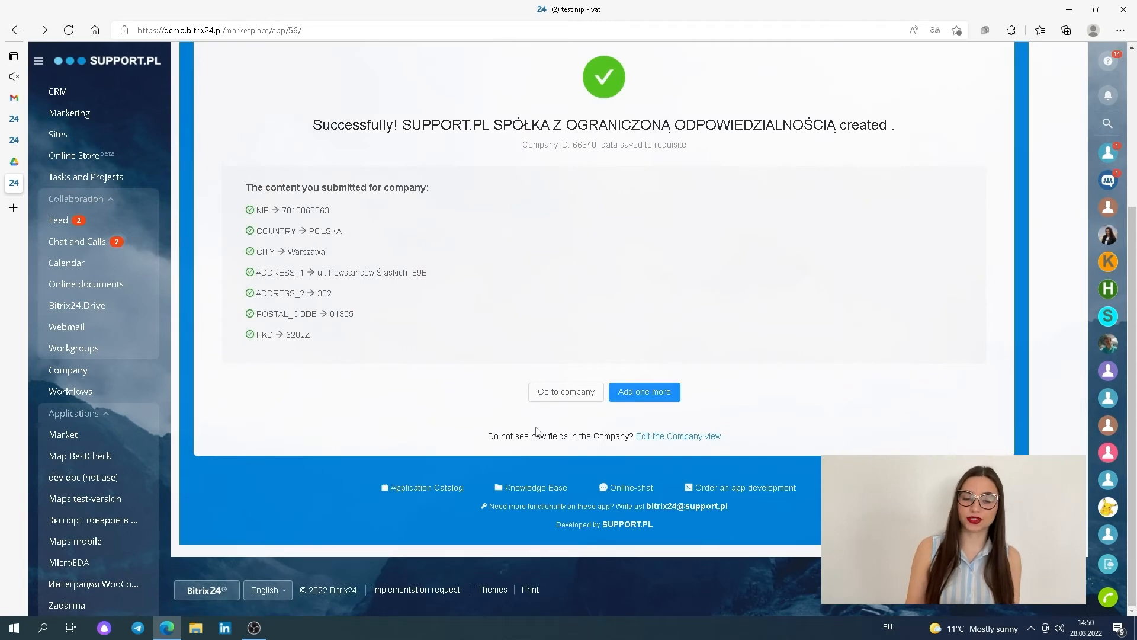
pyautogui.moveTo(617, 413)
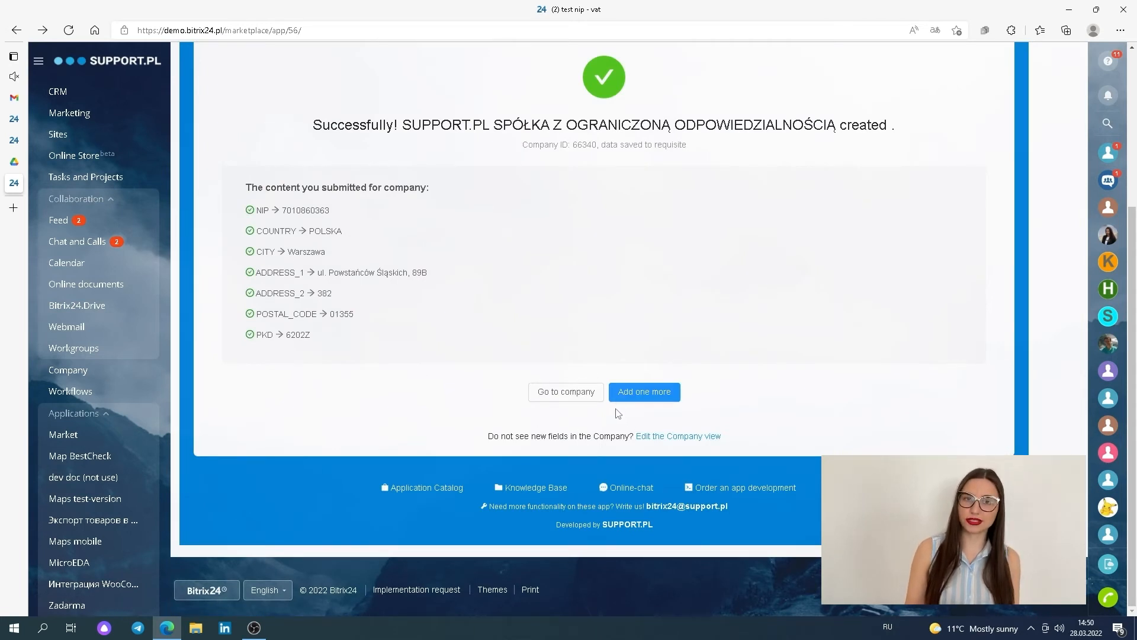
pyautogui.click(566, 392)
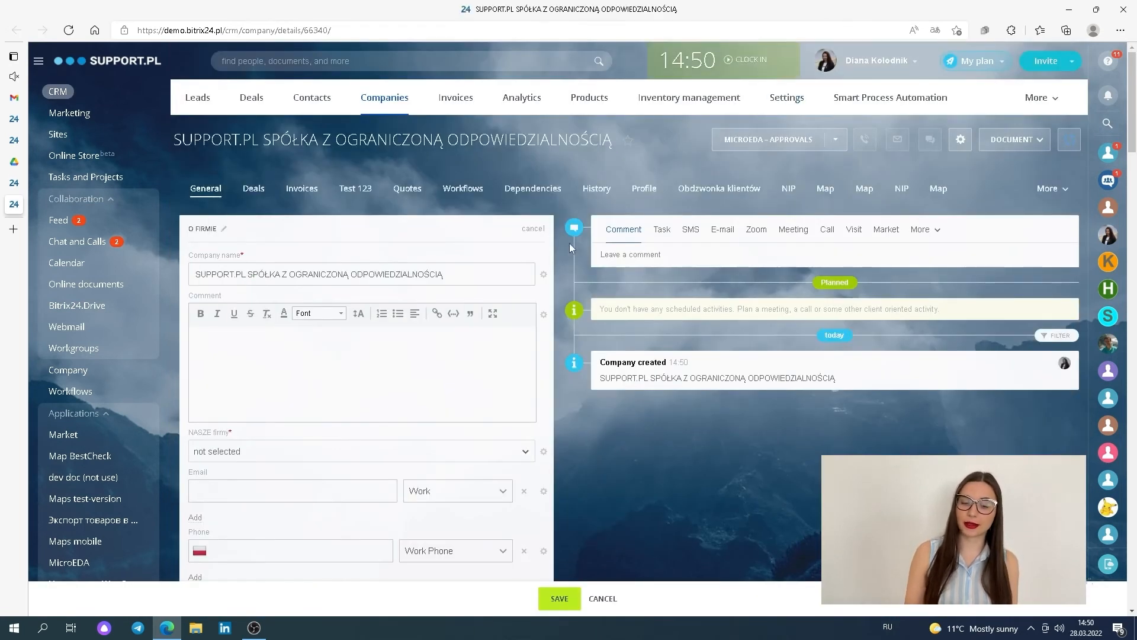